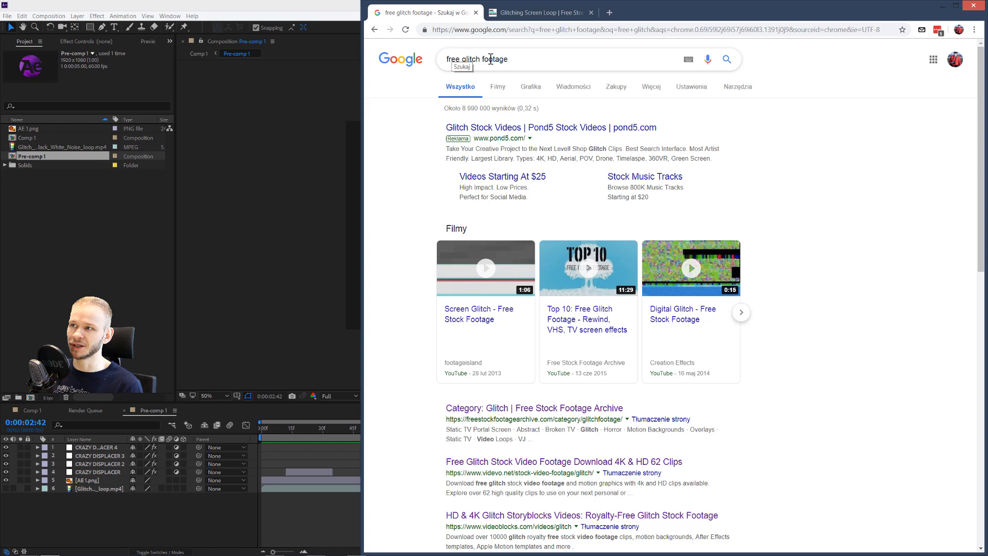
Step: View the Glitching Screen Loop page on freestockfootagearchive.com and highlight part of its URL
{"action": "left_click", "coordinate": [538, 12]}
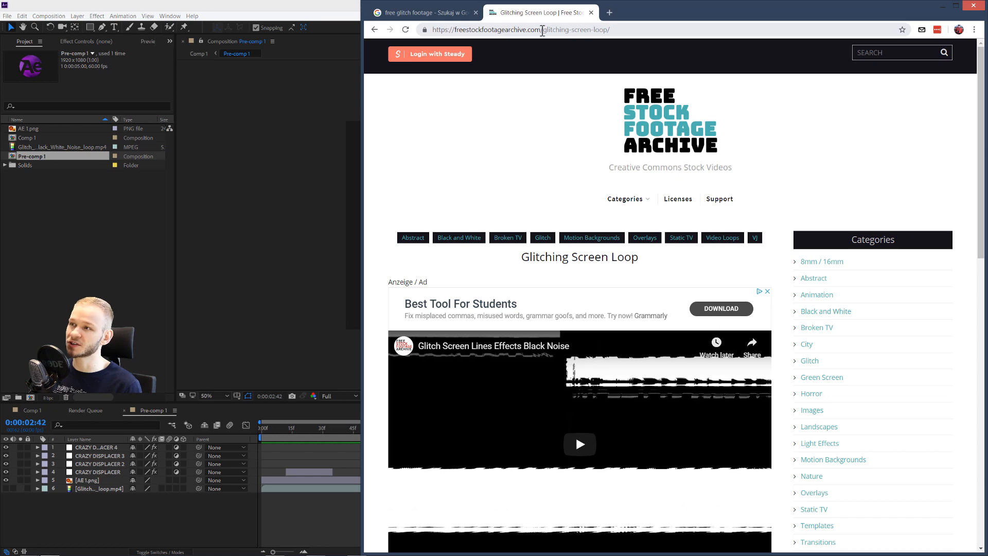
{"action": "double_click", "coordinate": [560, 30]}
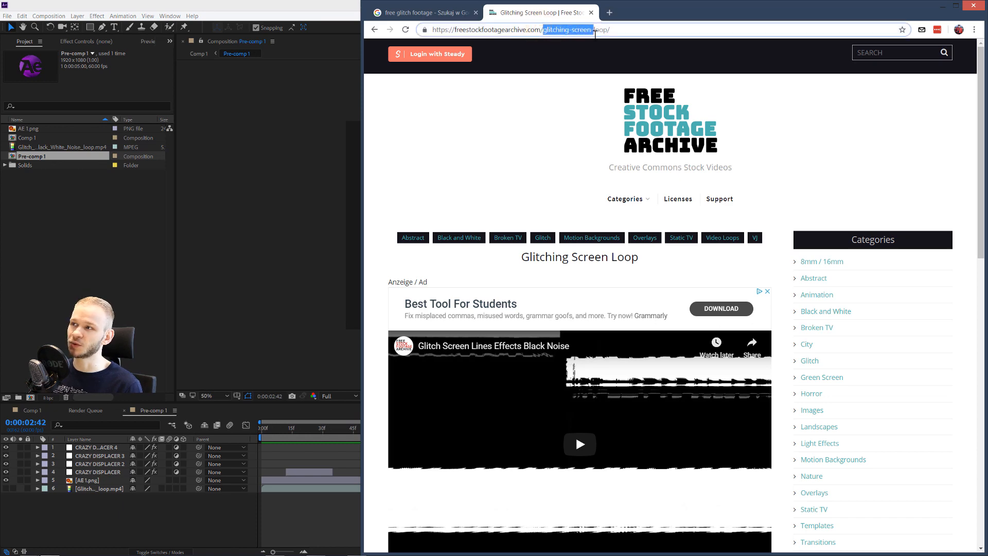
{"action": "scroll", "scroll_direction": "down", "scroll_amount": 3}
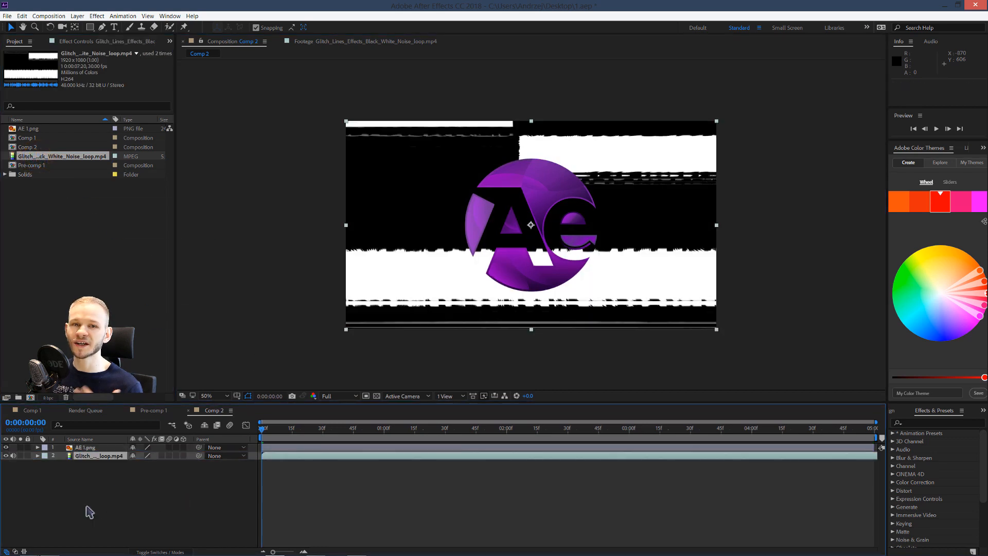
{"action": "mouse_move", "coordinate": [501, 241]}
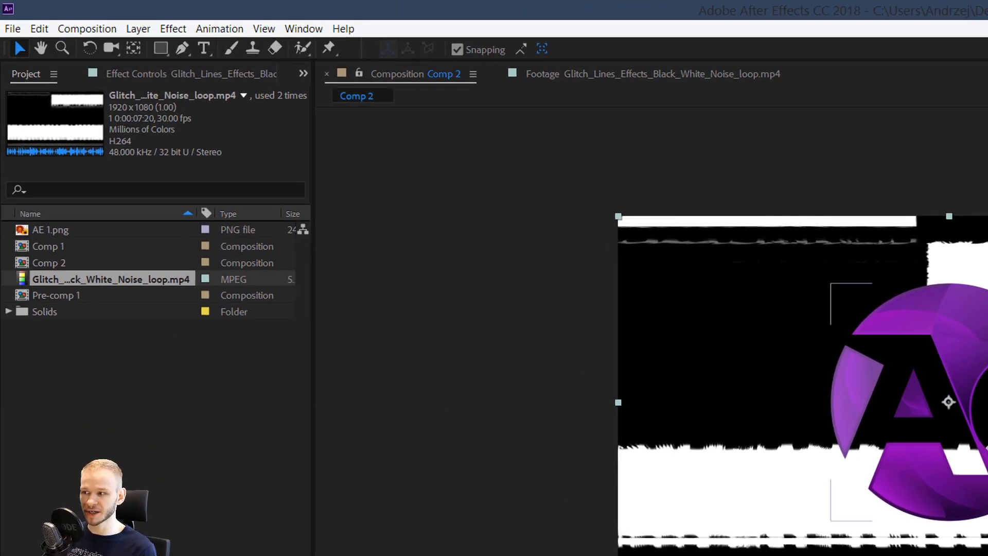
Step: Set the glitch footage to loop via Interpret Footage > Main and confirm
{"action": "right_click", "coordinate": [100, 279]}
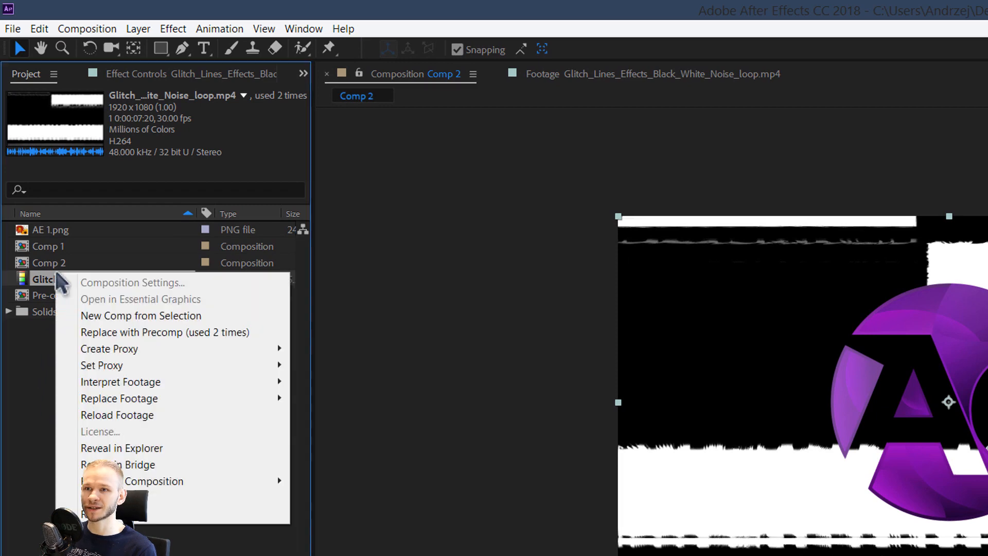
{"action": "mouse_move", "coordinate": [121, 381]}
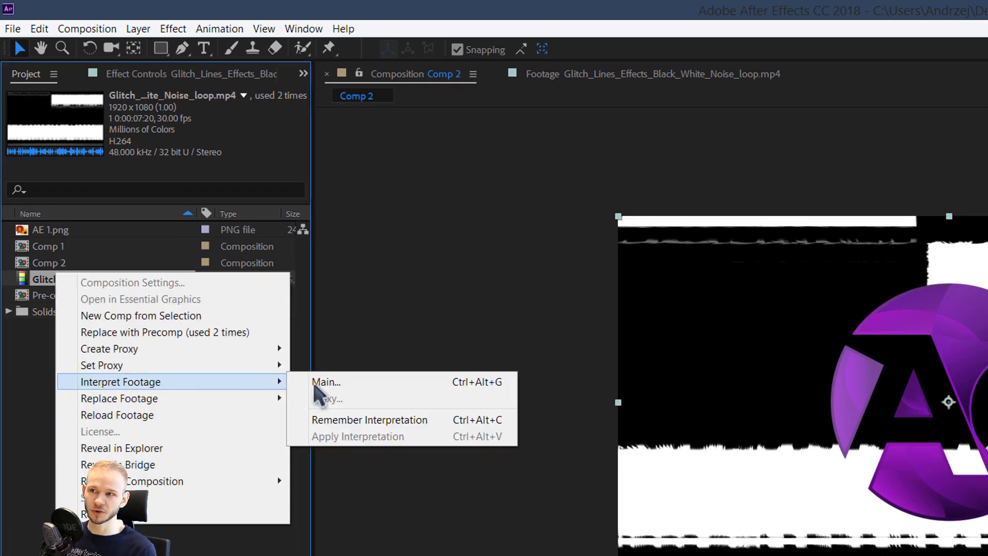
{"action": "left_click", "coordinate": [327, 382]}
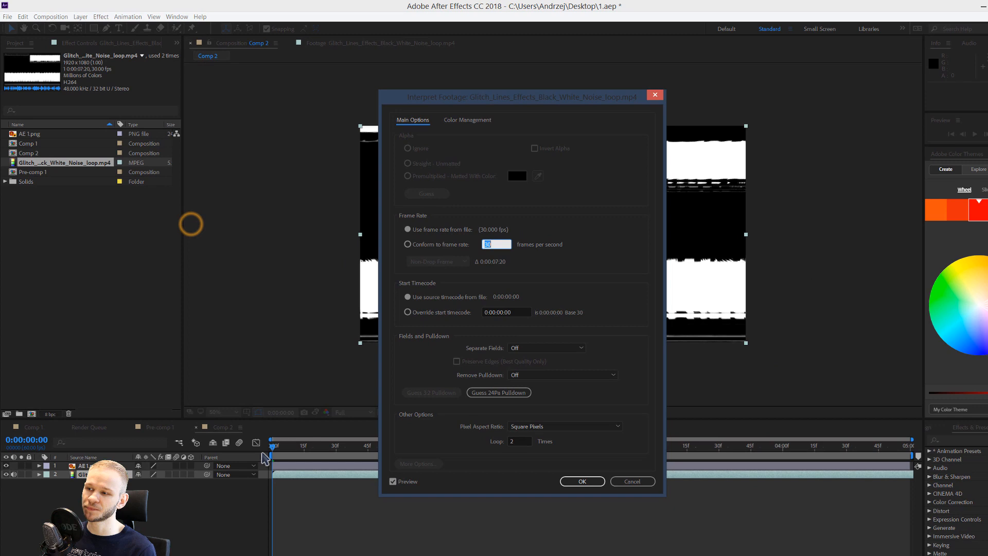
{"action": "left_click", "coordinate": [519, 442]}
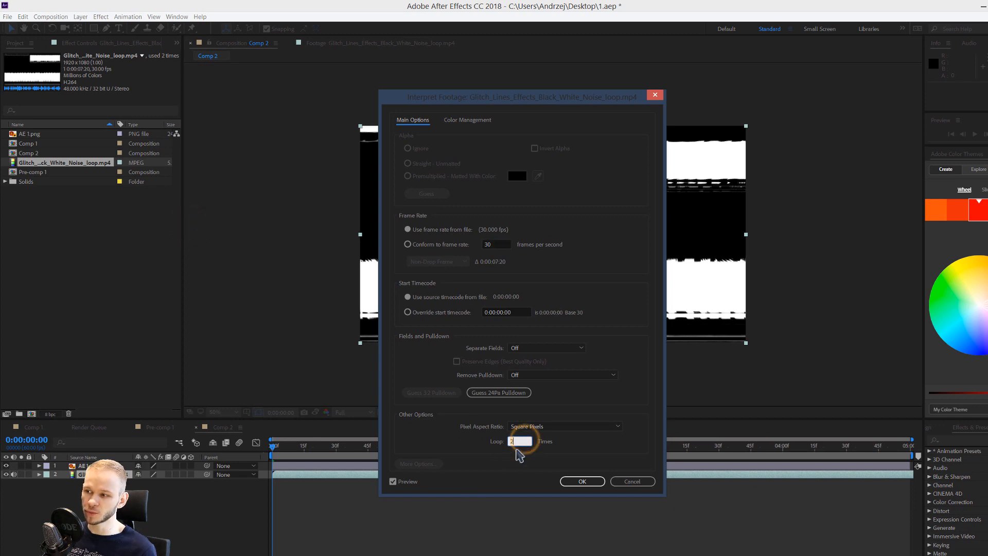
{"action": "left_click", "coordinate": [580, 481]}
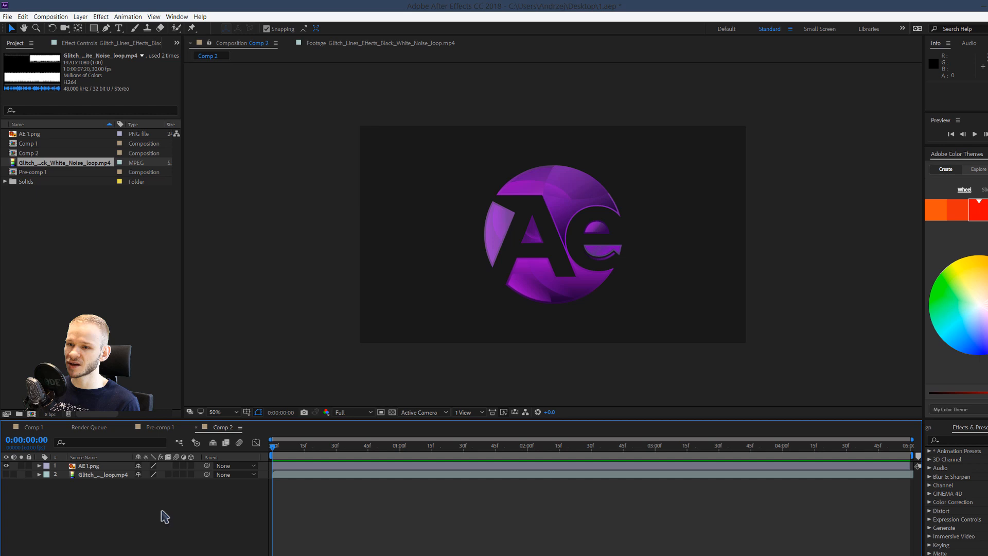
Step: Add a new adjustment layer on top of the logo and glitch layers in Comp 2
{"action": "left_click", "coordinate": [552, 237]}
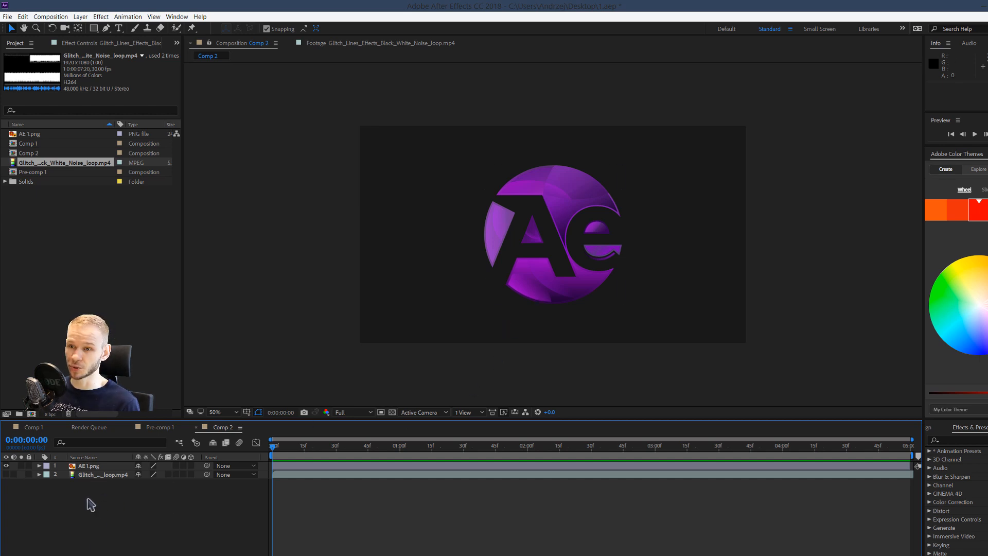
{"action": "right_click", "coordinate": [222, 426]}
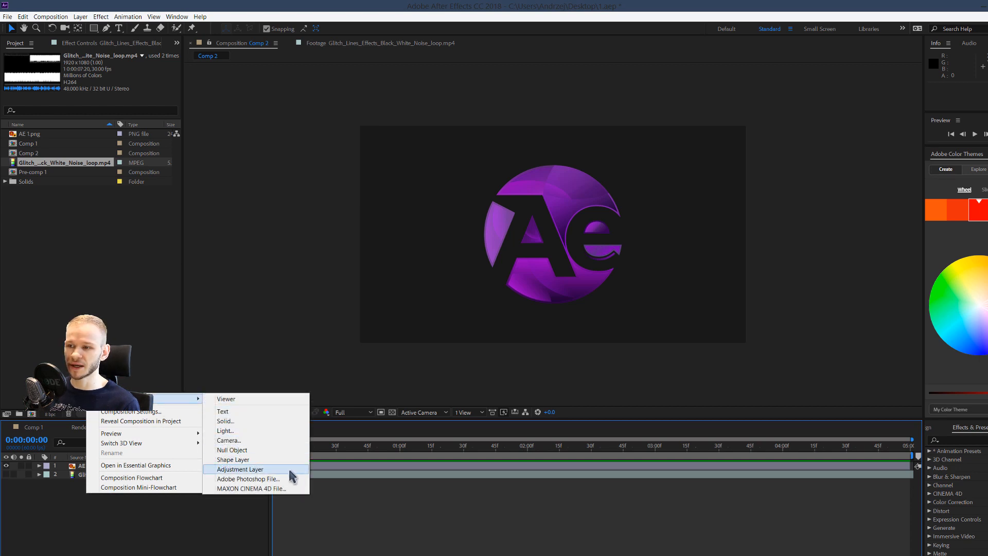
{"action": "left_click", "coordinate": [240, 469]}
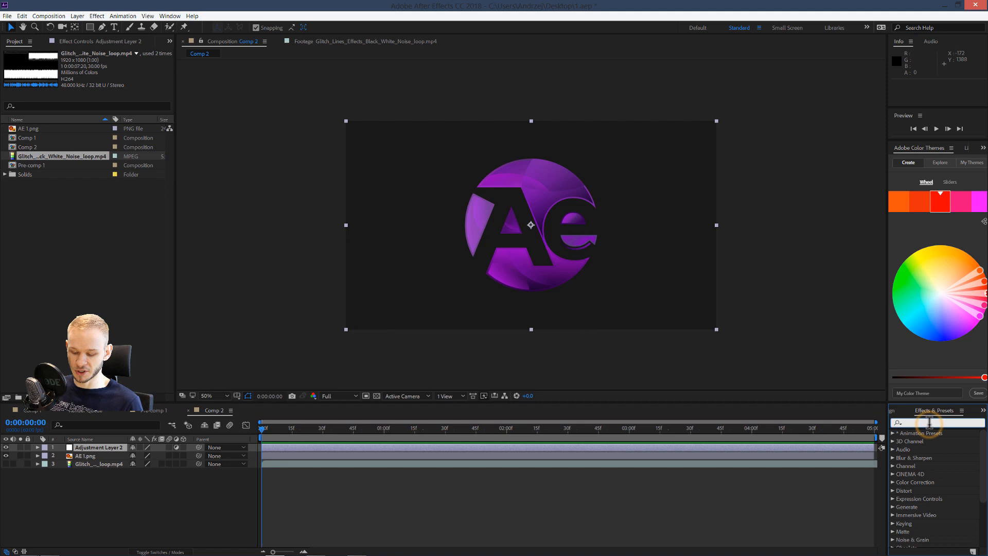
Step: Apply Displacement Map to the adjustment layer using the glitch mp4 as its map layer
{"action": "type", "text": "displace"}
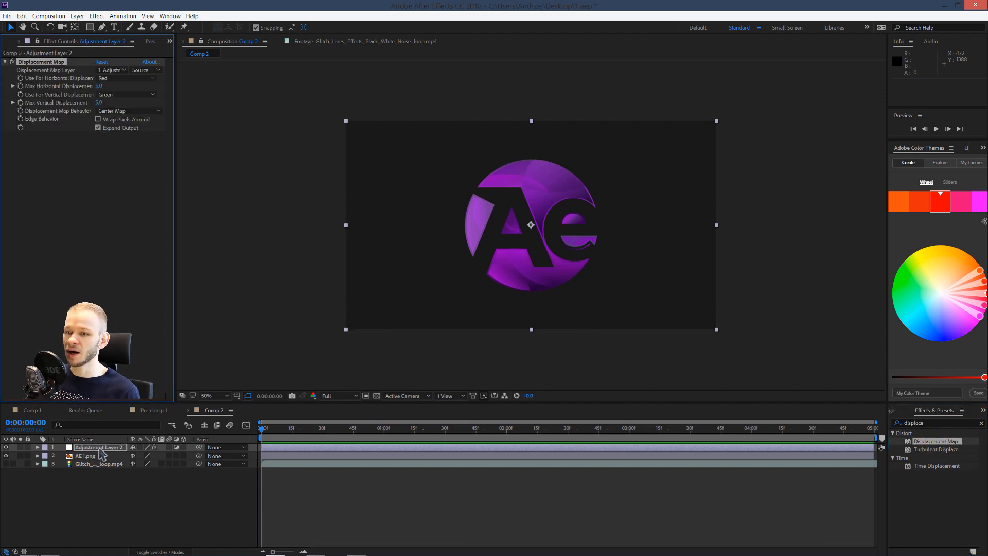
{"action": "mouse_move", "coordinate": [294, 252]}
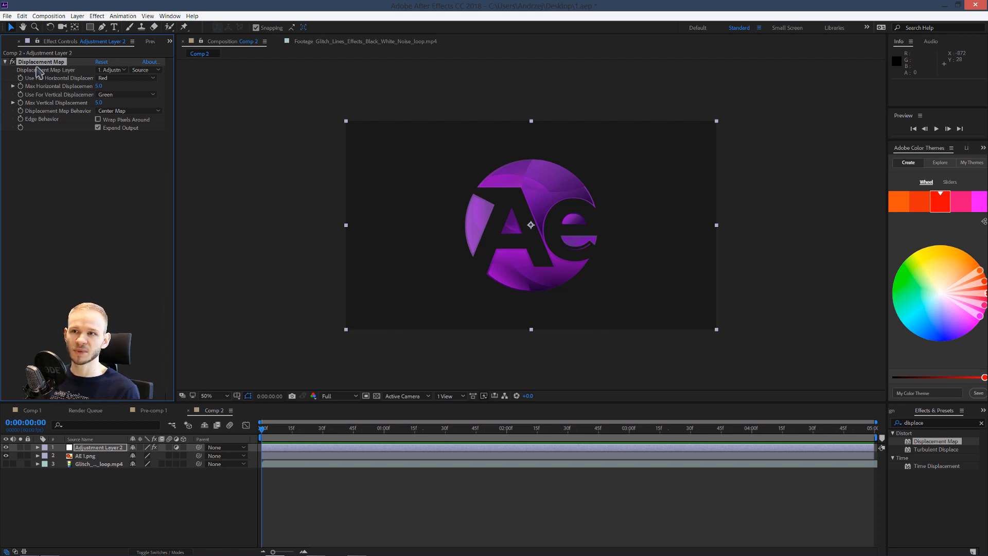
{"action": "mouse_move", "coordinate": [119, 72]}
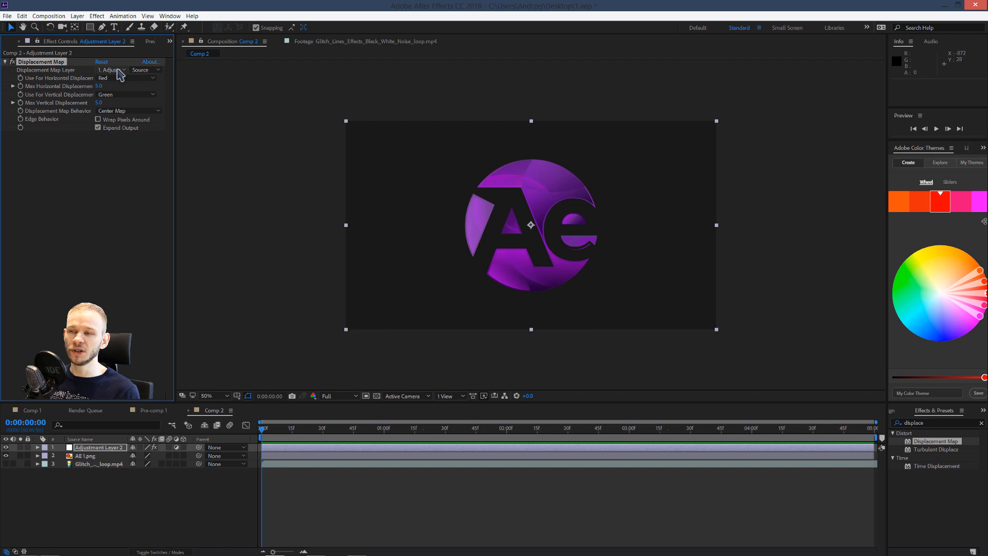
{"action": "left_click", "coordinate": [112, 69]}
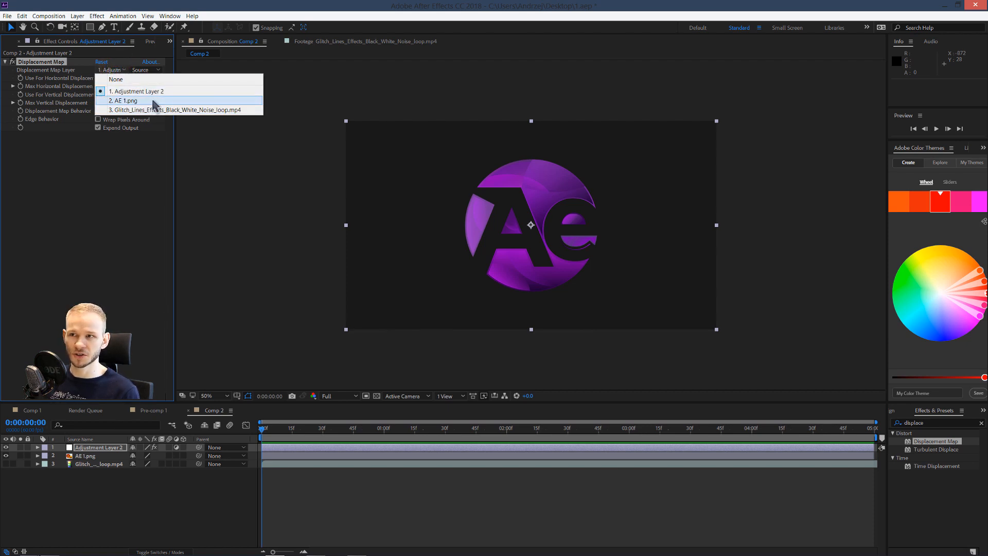
{"action": "mouse_move", "coordinate": [176, 110]}
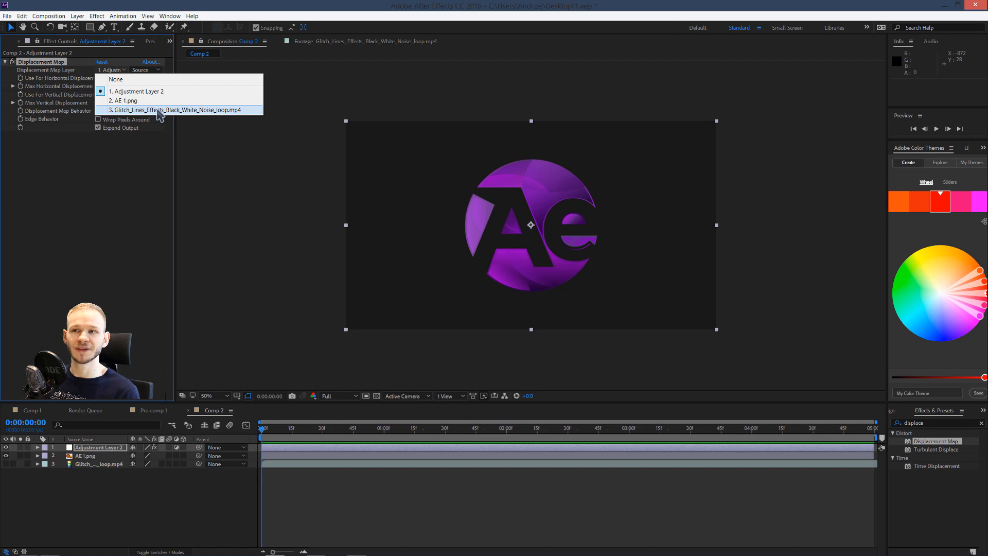
{"action": "left_click", "coordinate": [175, 110]}
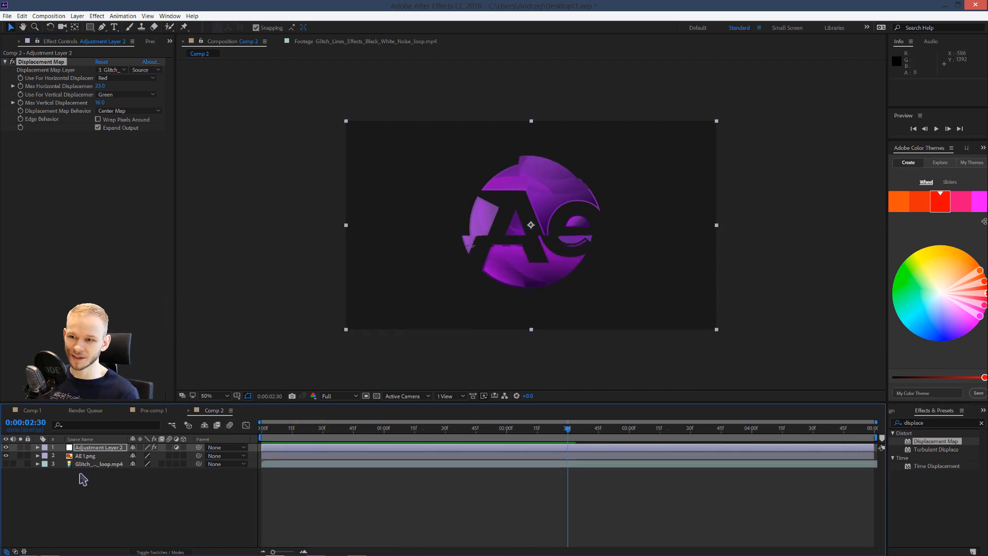
{"action": "double_click", "coordinate": [99, 464]}
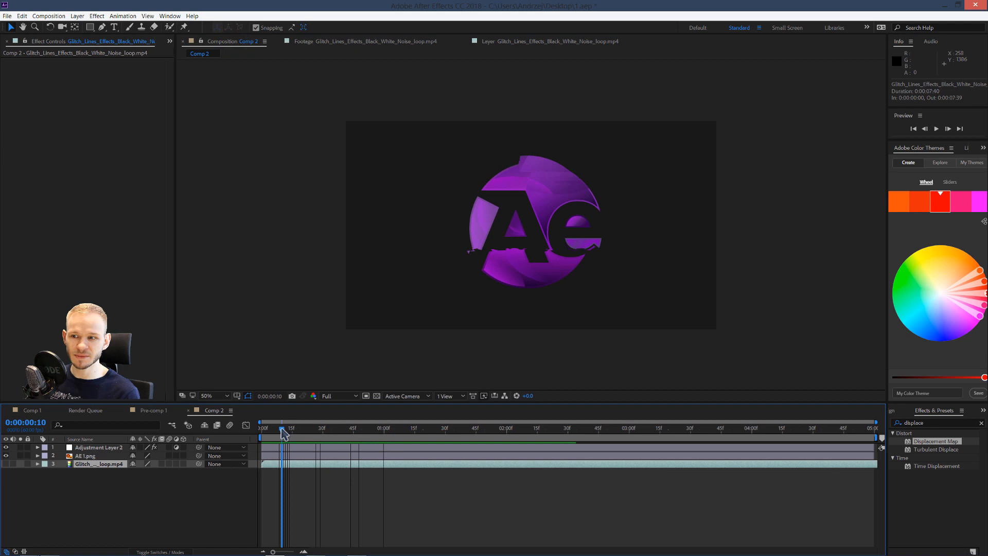
Step: Trim, recolour and duplicate the adjustment layer into short staggered glitch bursts
{"action": "left_click", "coordinate": [98, 447]}
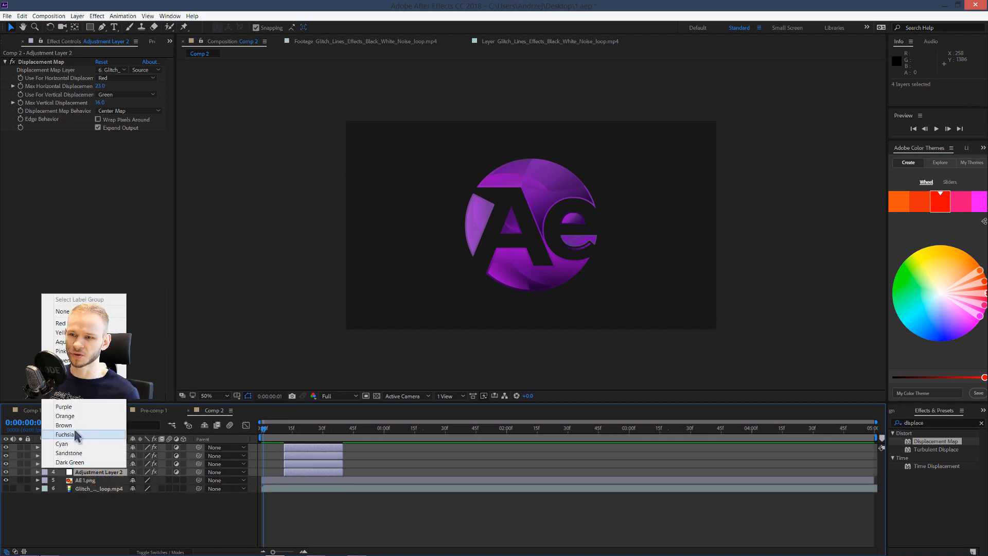
{"action": "left_click", "coordinate": [65, 435]}
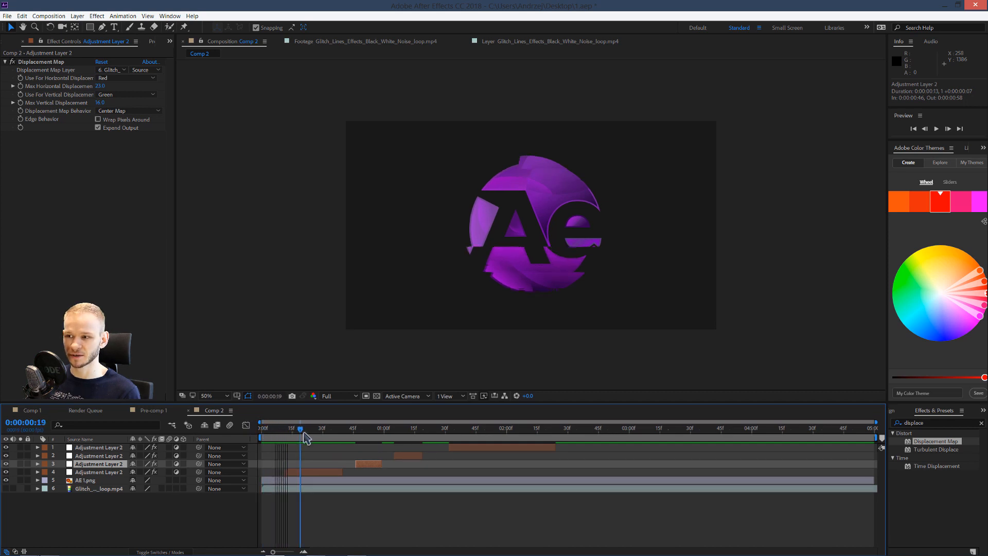
{"action": "left_click", "coordinate": [357, 428]}
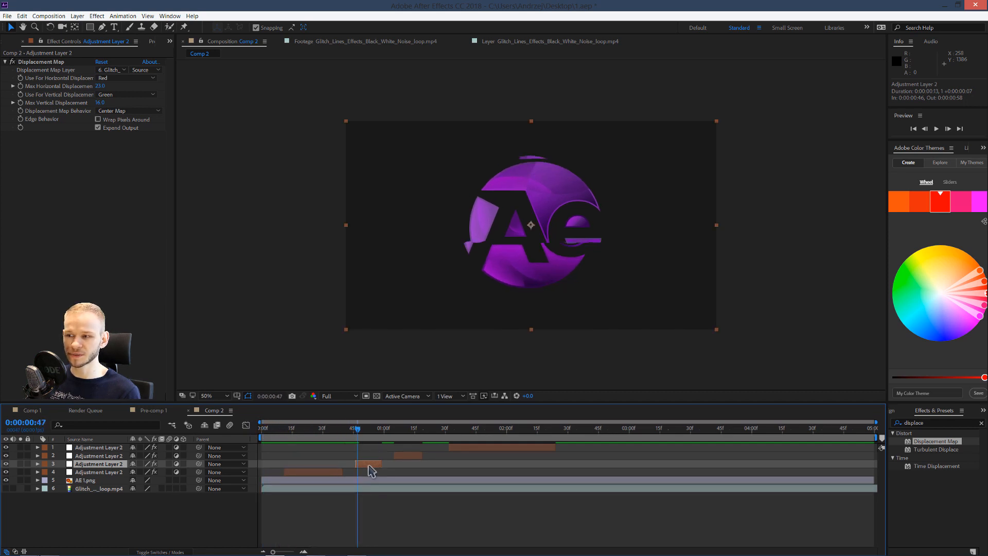